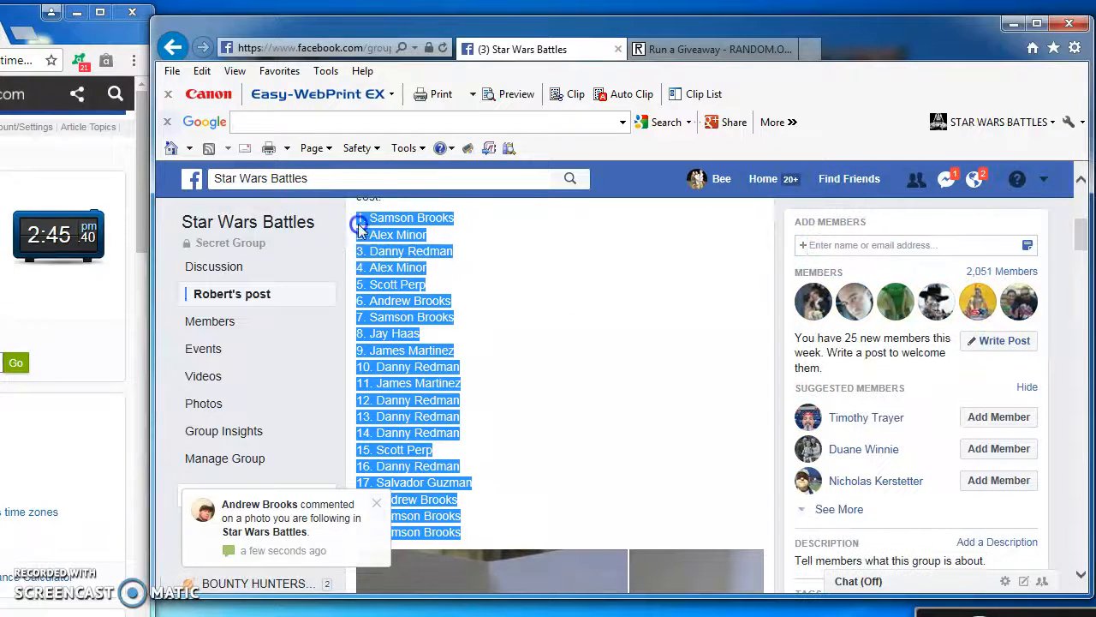
- Copy the selected numbered list of 20 group entries from the Facebook post
{"action": "right_click", "coordinate": [364, 217]}
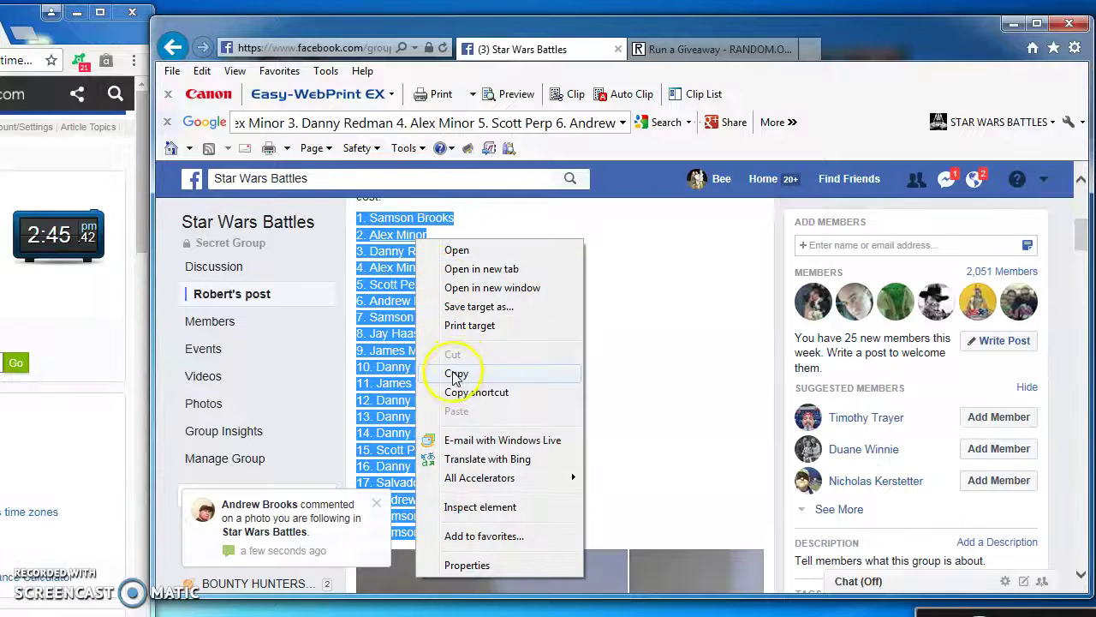
{"action": "left_click", "coordinate": [710, 48]}
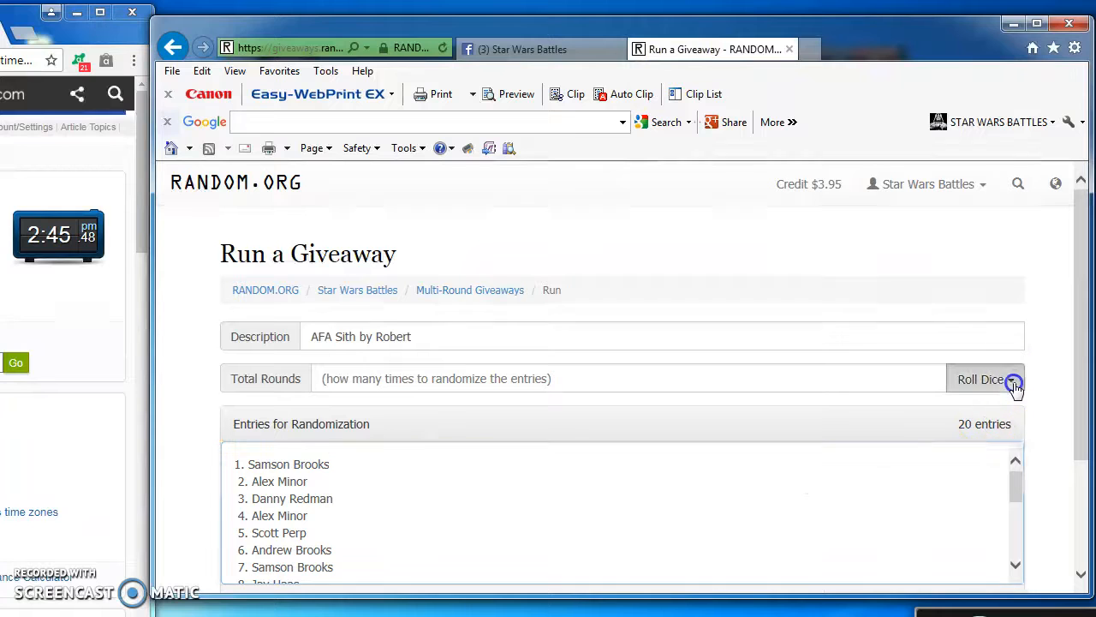
- Roll the dice to set Total Rounds to 6 and begin the giveaway, producing Round #1
{"action": "left_click", "coordinate": [1013, 380]}
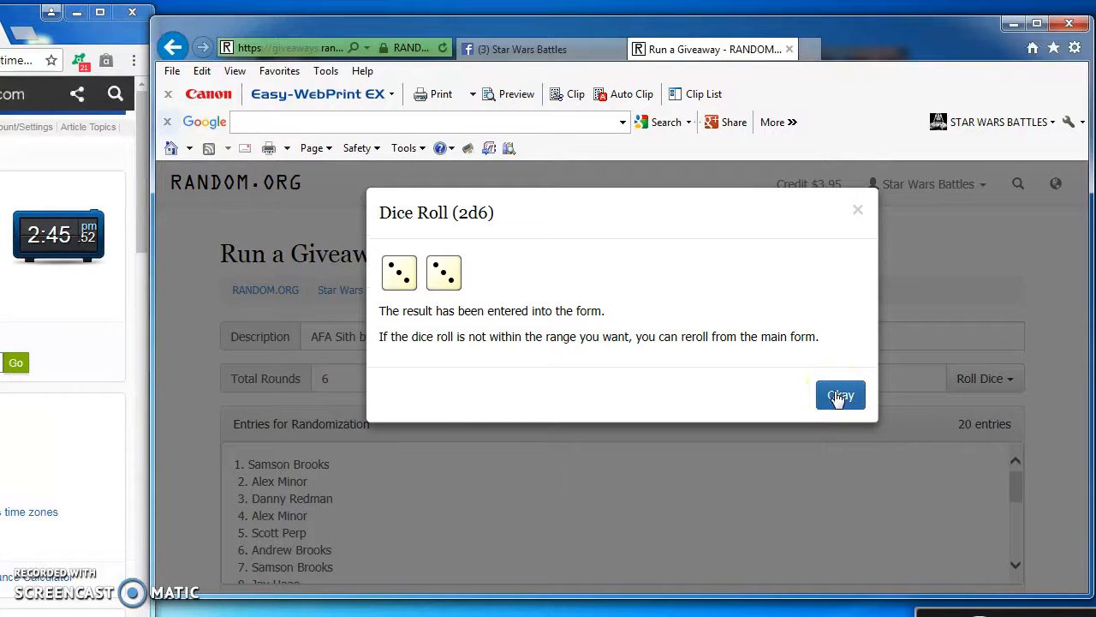
{"action": "left_click", "coordinate": [840, 394]}
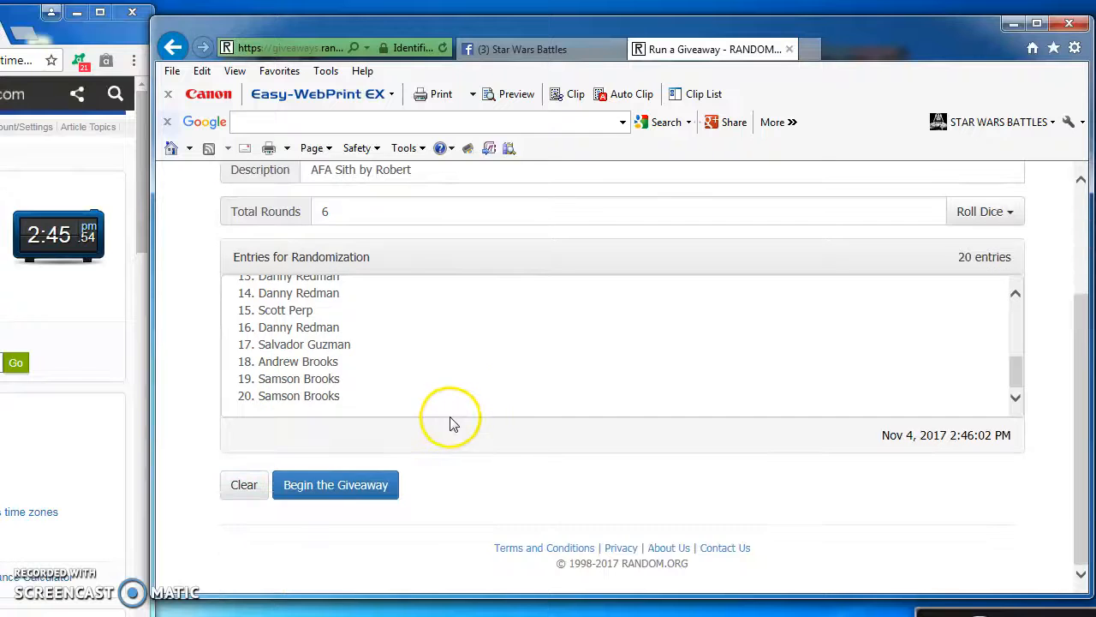
{"action": "left_click", "coordinate": [336, 485]}
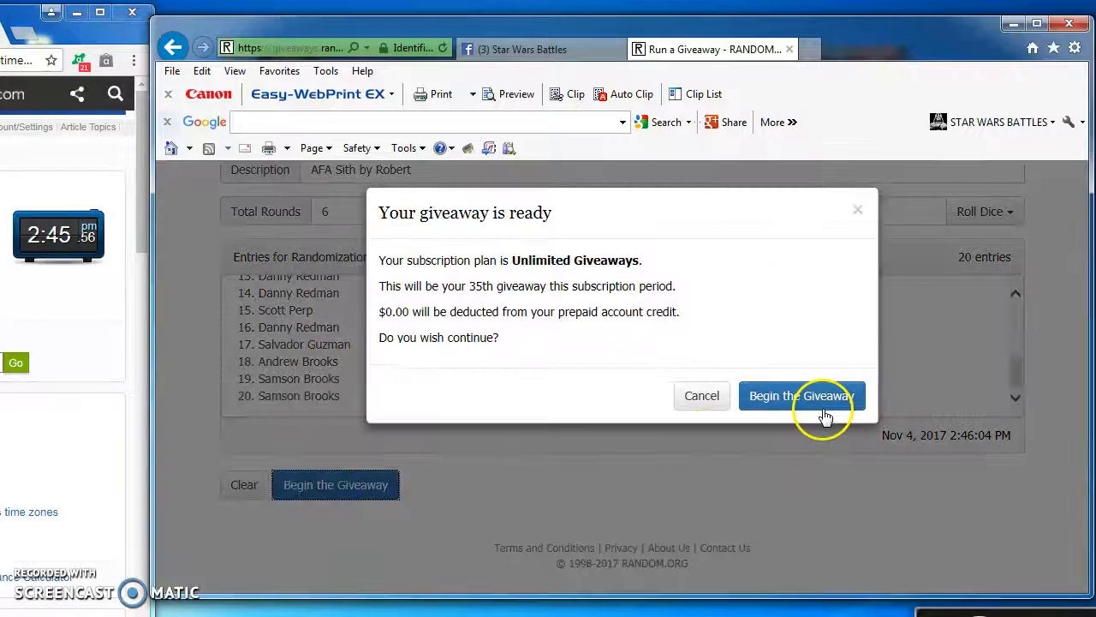
{"action": "left_click", "coordinate": [802, 395]}
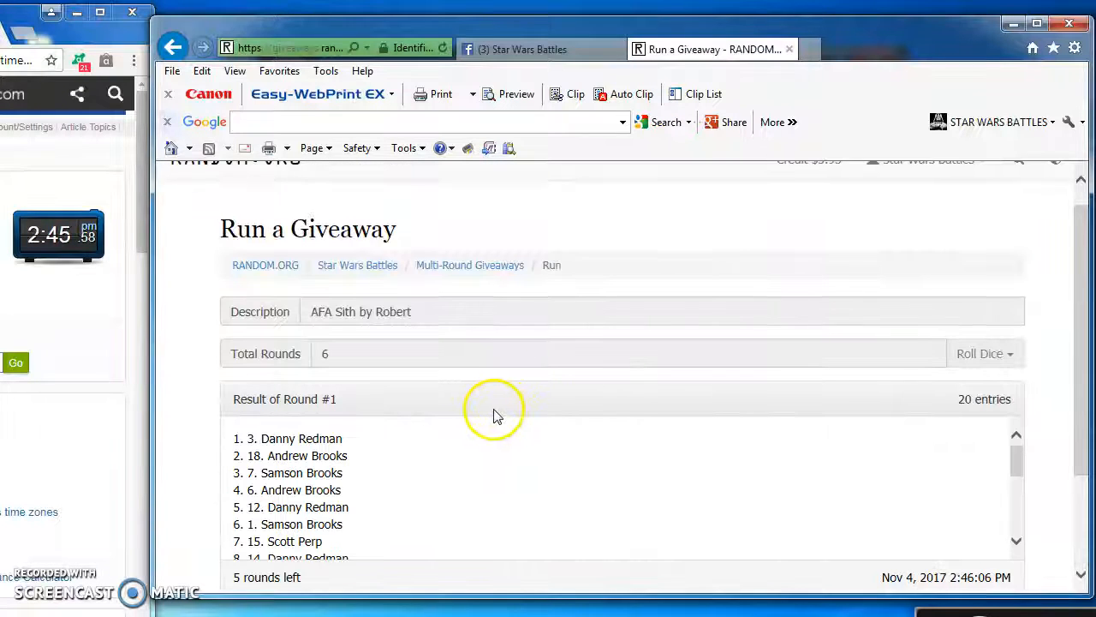
- Run rounds 2 through 4 (2 rounds left), then return to the Star Wars Battles post
{"action": "scroll", "scroll_direction": "down", "scroll_amount": 3}
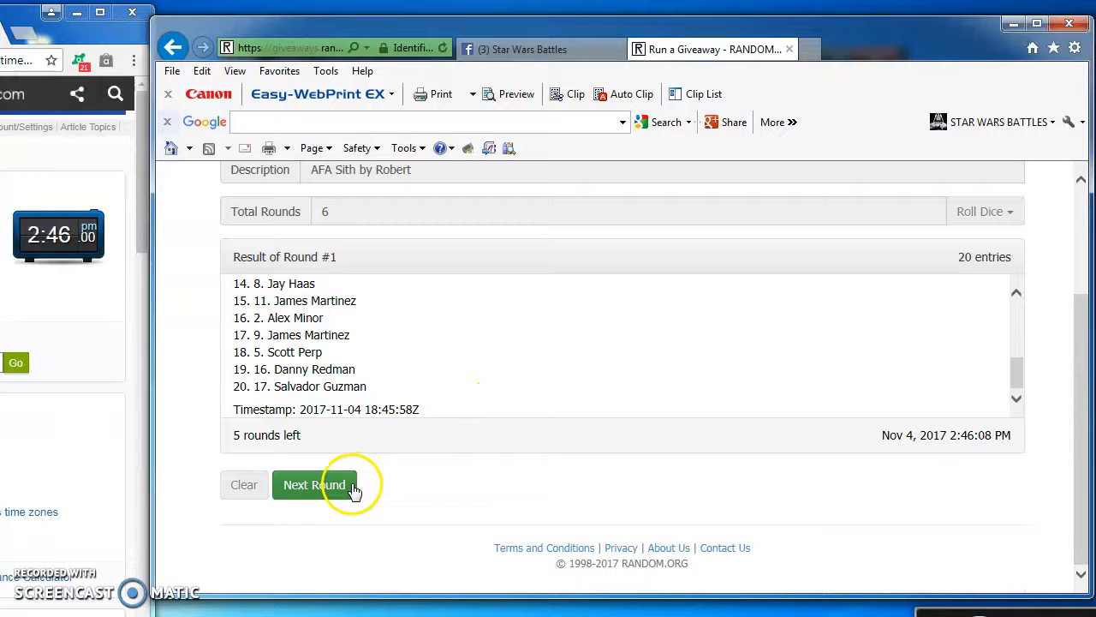
{"action": "left_click", "coordinate": [316, 484]}
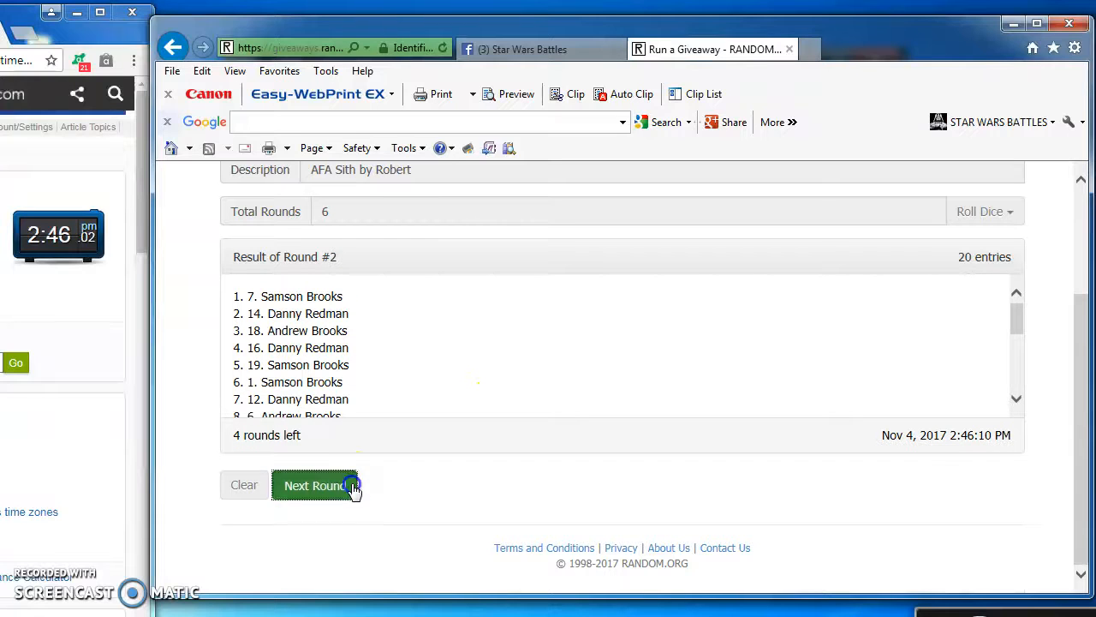
{"action": "left_click", "coordinate": [316, 487]}
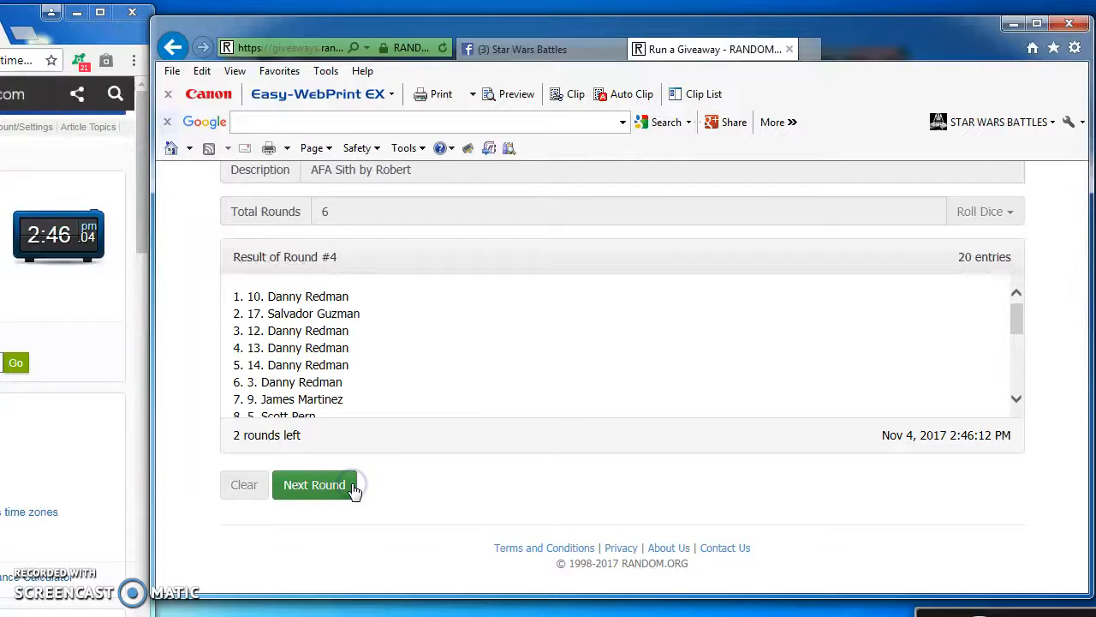
{"action": "left_click", "coordinate": [315, 485]}
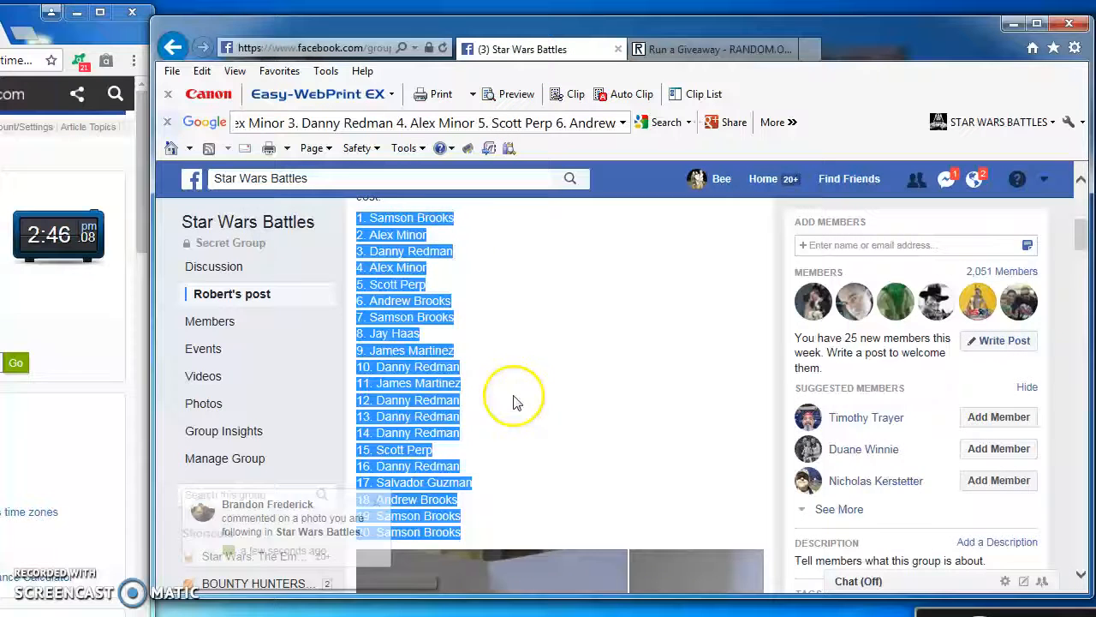
- Post a 'FINAL ROUND' comment on Facebook and run the final Round #6
{"action": "scroll", "scroll_direction": "down", "scroll_amount": 3}
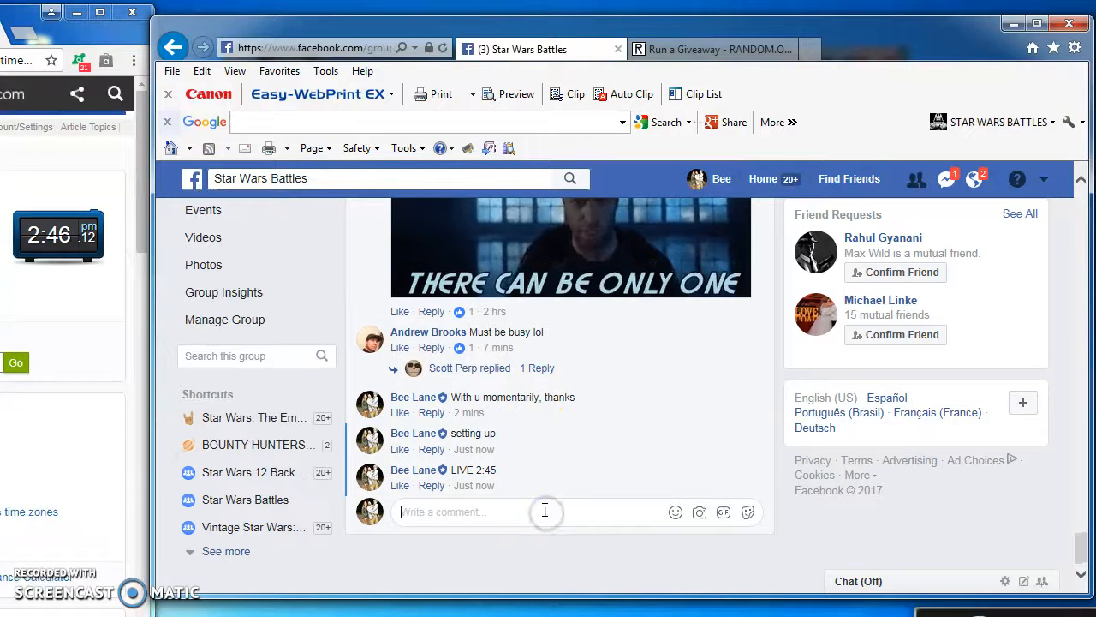
{"action": "type", "text": "FINAL ROUN"}
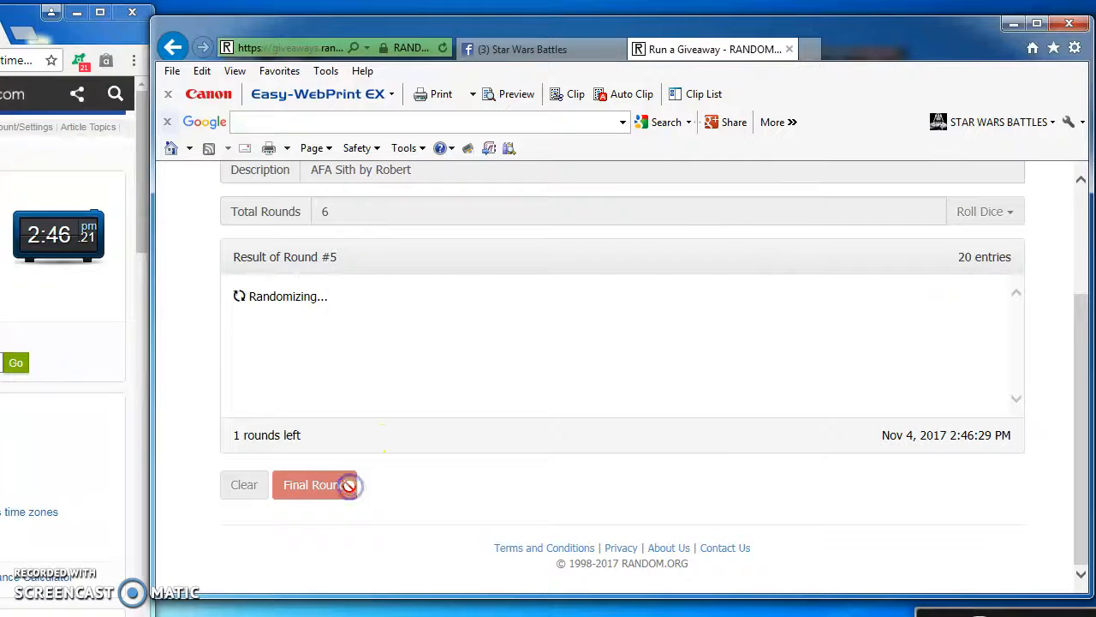
{"action": "left_click", "coordinate": [315, 485]}
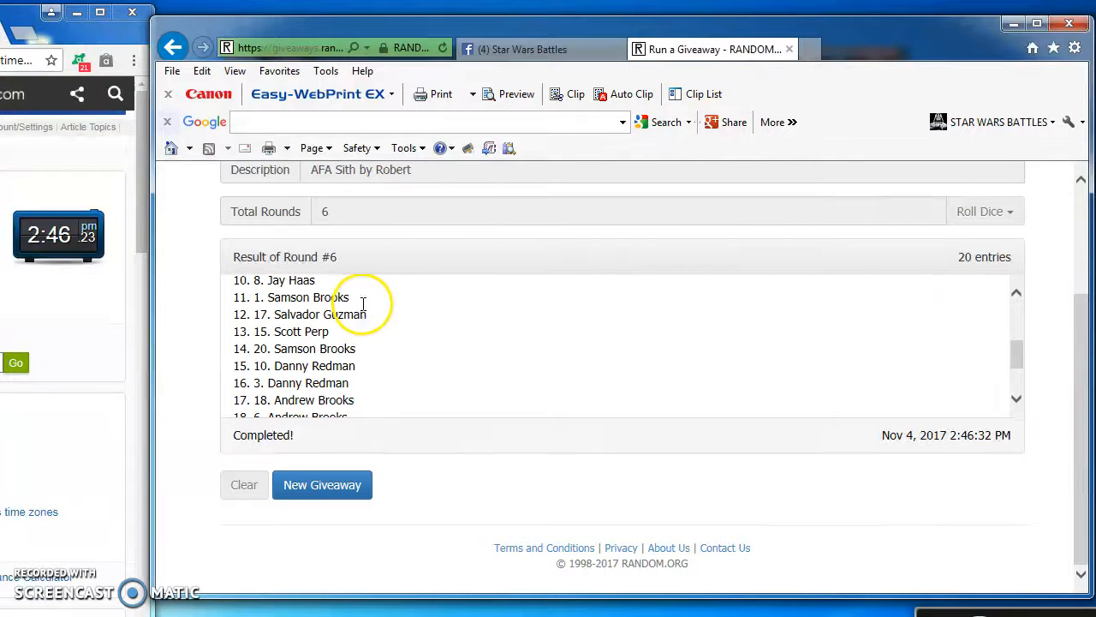
- Review the giveaway's verification page with Round #6 results, then return to the Facebook comments
{"action": "left_click", "coordinate": [322, 484]}
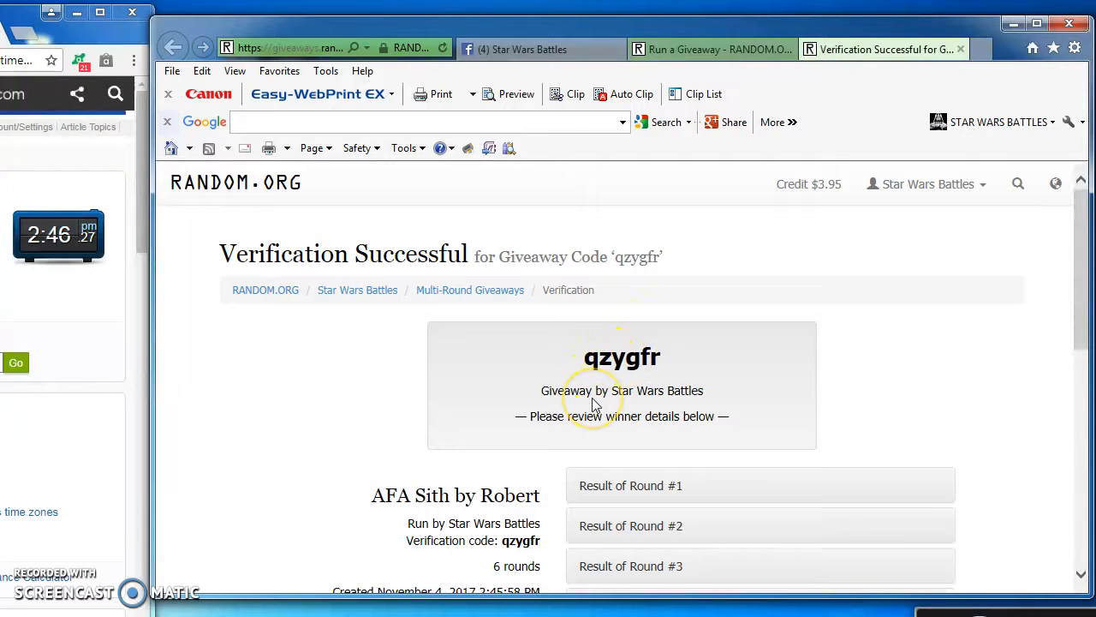
{"action": "scroll", "scroll_direction": "down", "scroll_amount": 3}
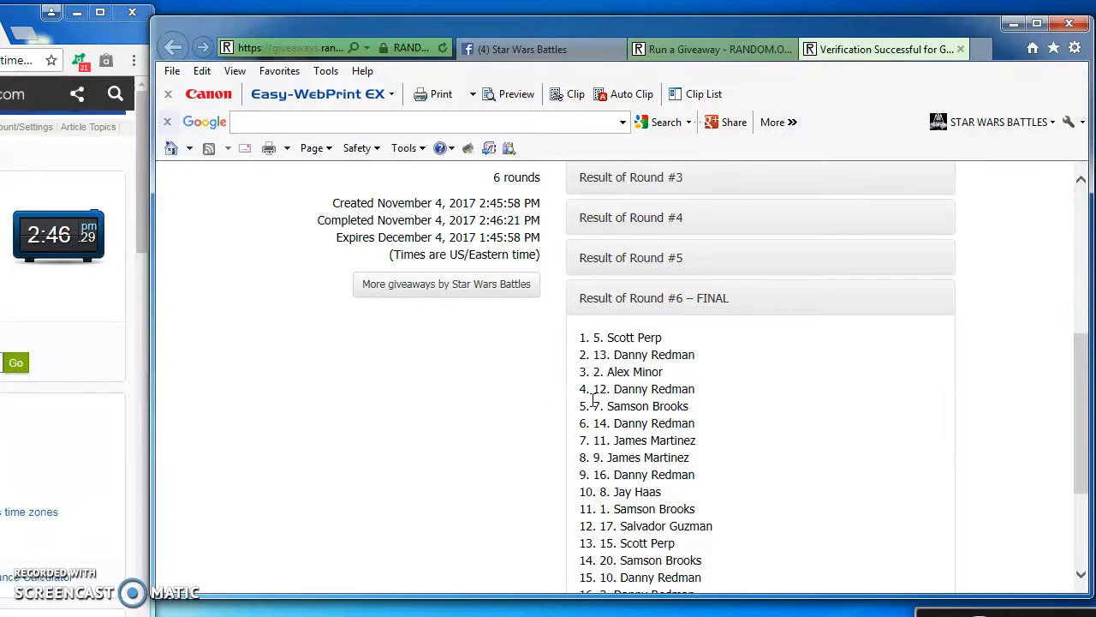
{"action": "left_click", "coordinate": [531, 48]}
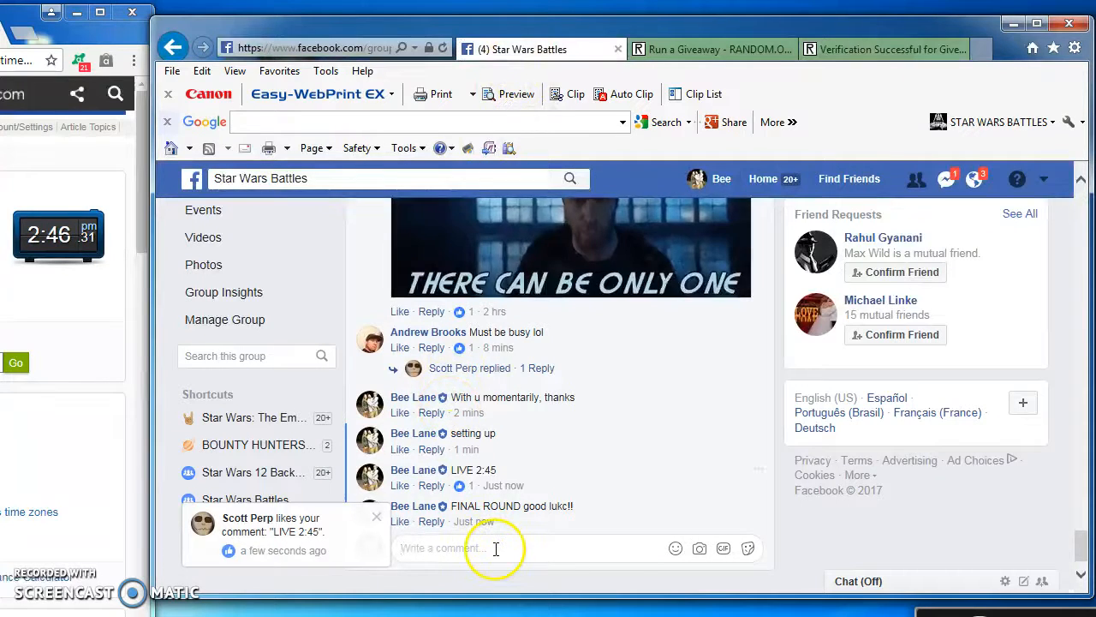